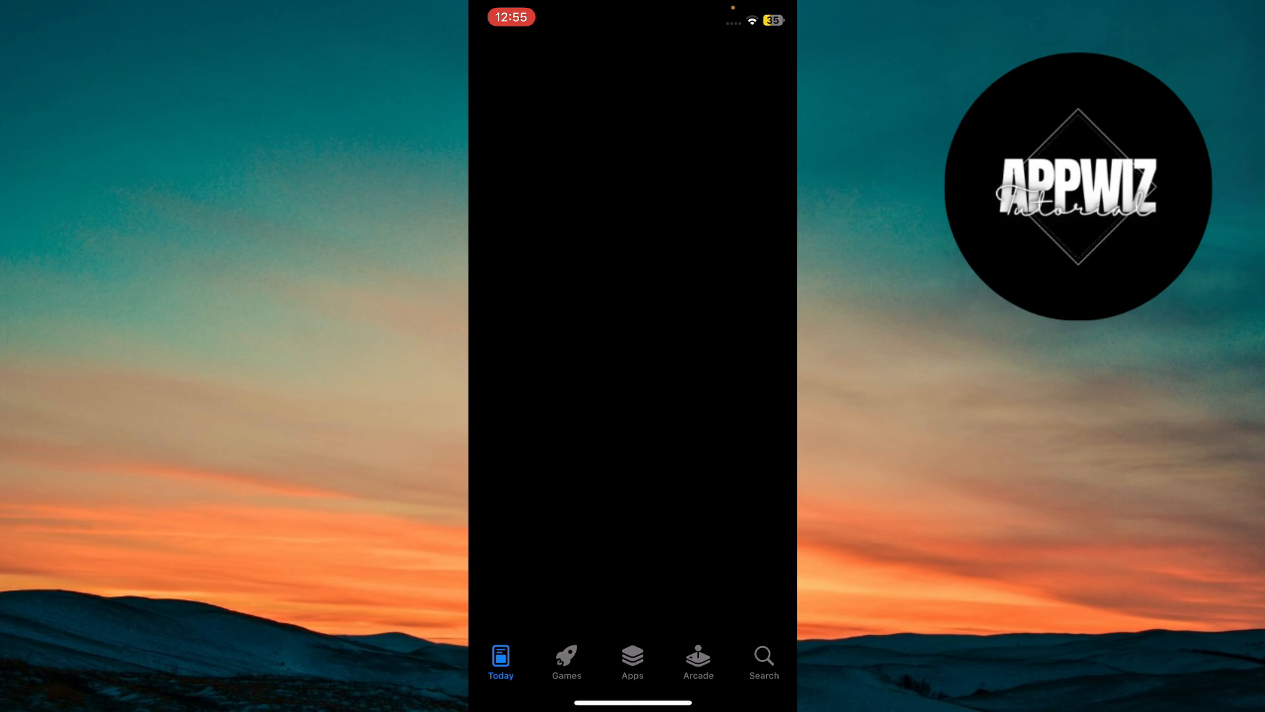
Switch to the App Store's Search tab
{"action": "left_click", "coordinate": [762, 662]}
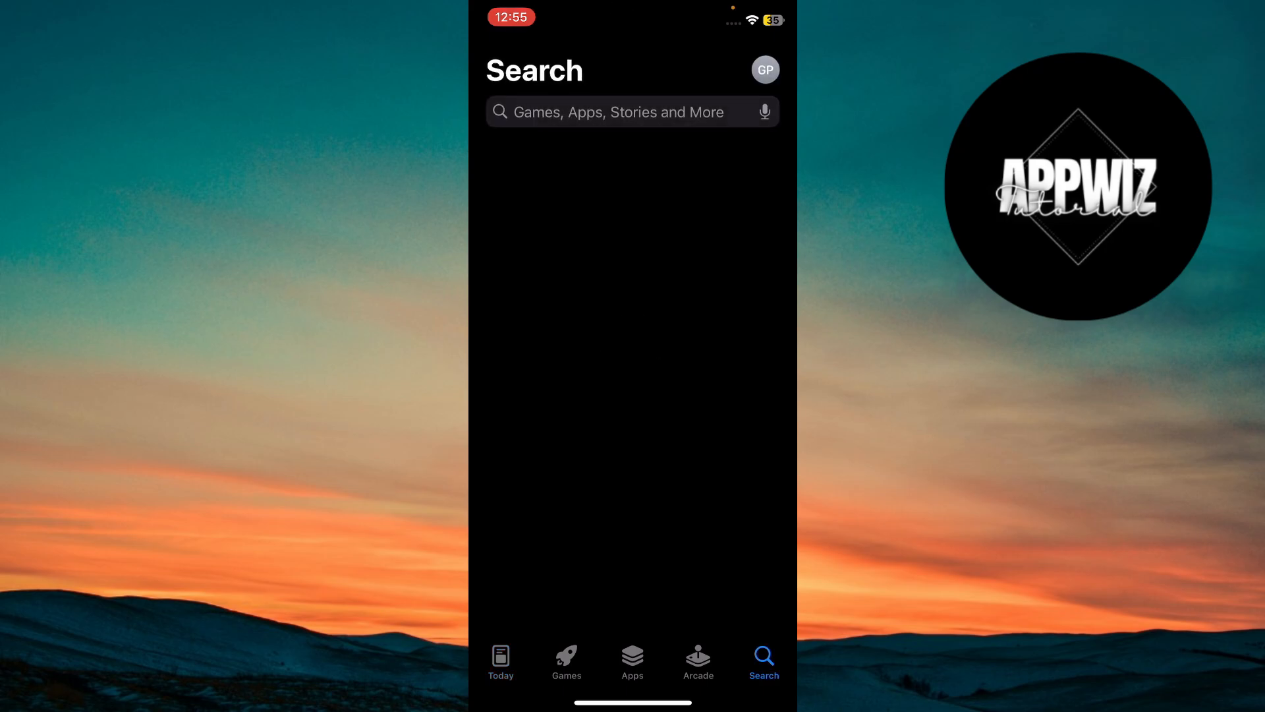
Search for 'Imo' and open the imo-International Calls & Chat listing
{"action": "type", "text": "Imo"}
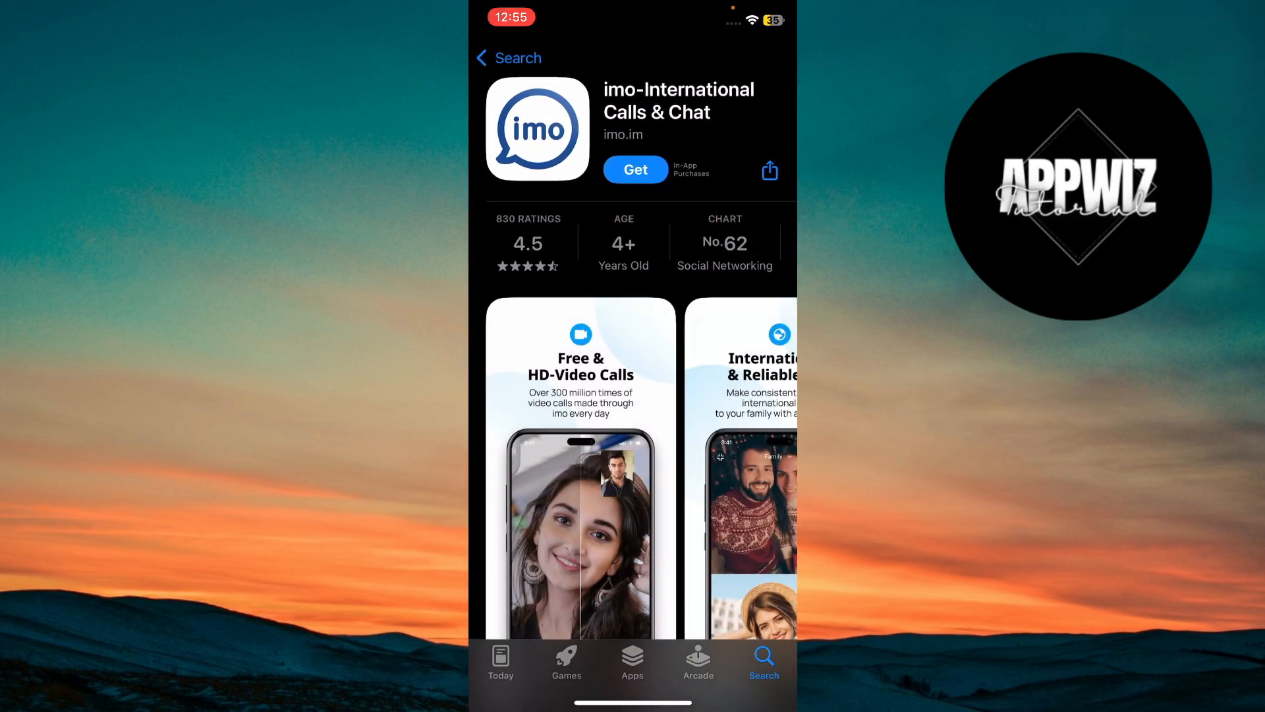
Get and confirm the imo download, ending in an insufficient-storage alert
{"action": "left_click", "coordinate": [635, 170]}
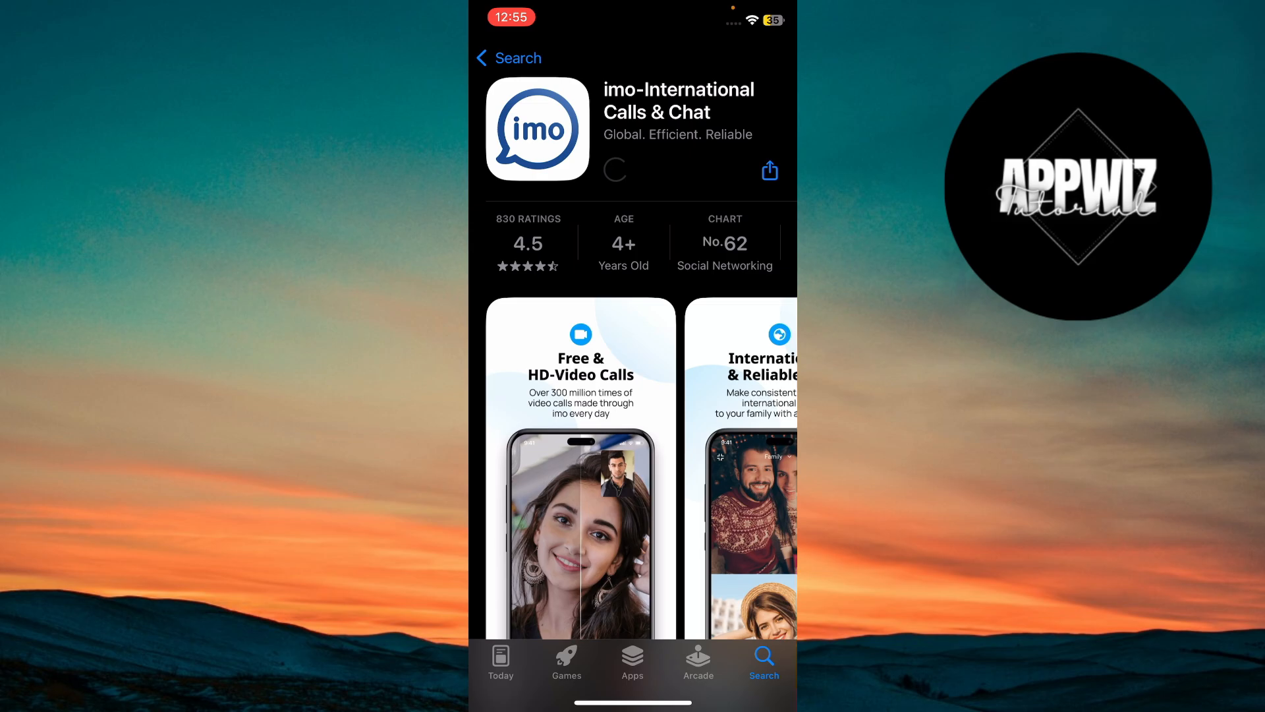
{"action": "left_click", "coordinate": [615, 170]}
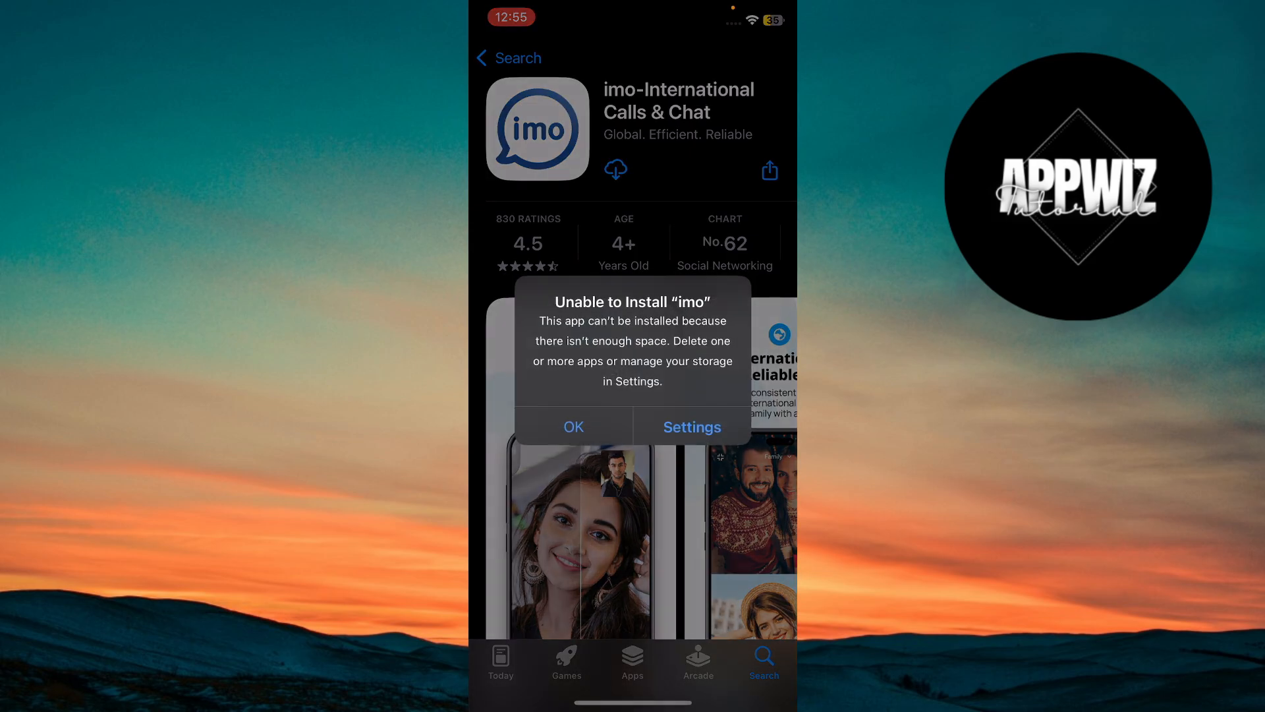
Dismiss the storage alert and scroll to imo's description and screenshots
{"action": "left_click", "coordinate": [572, 426]}
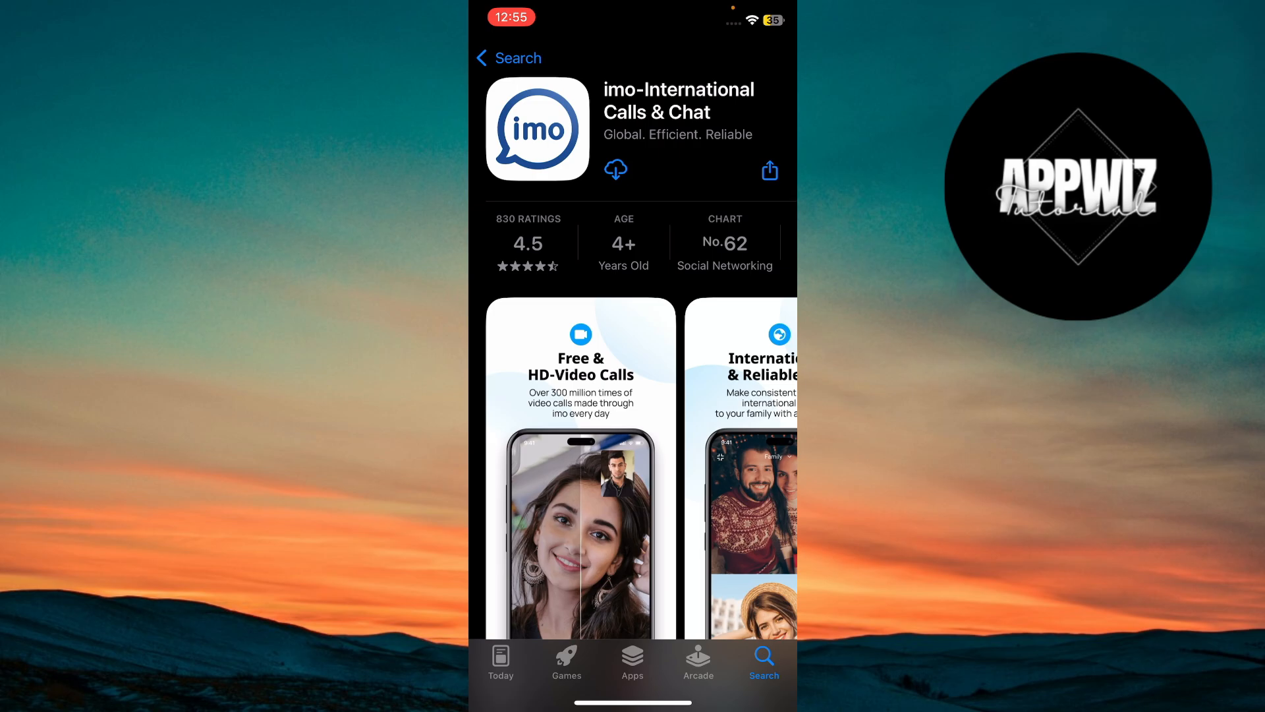
{"action": "scroll", "scroll_direction": "down", "scroll_amount": 3}
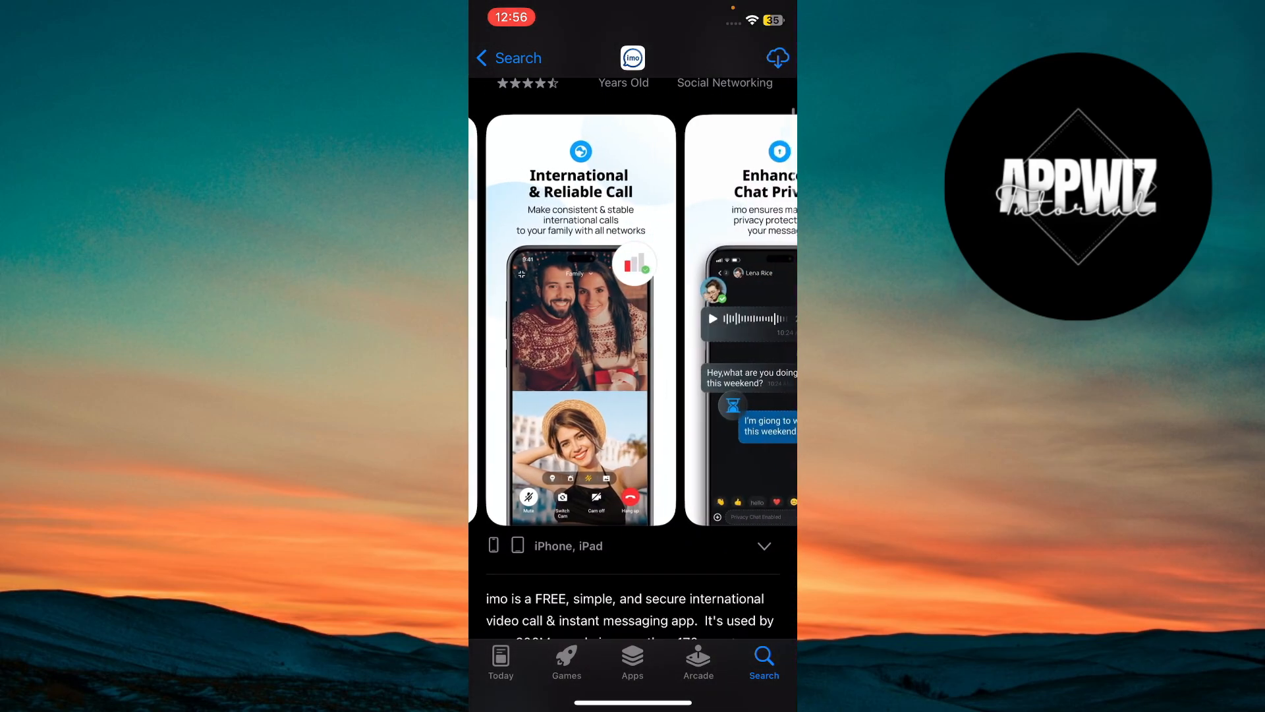